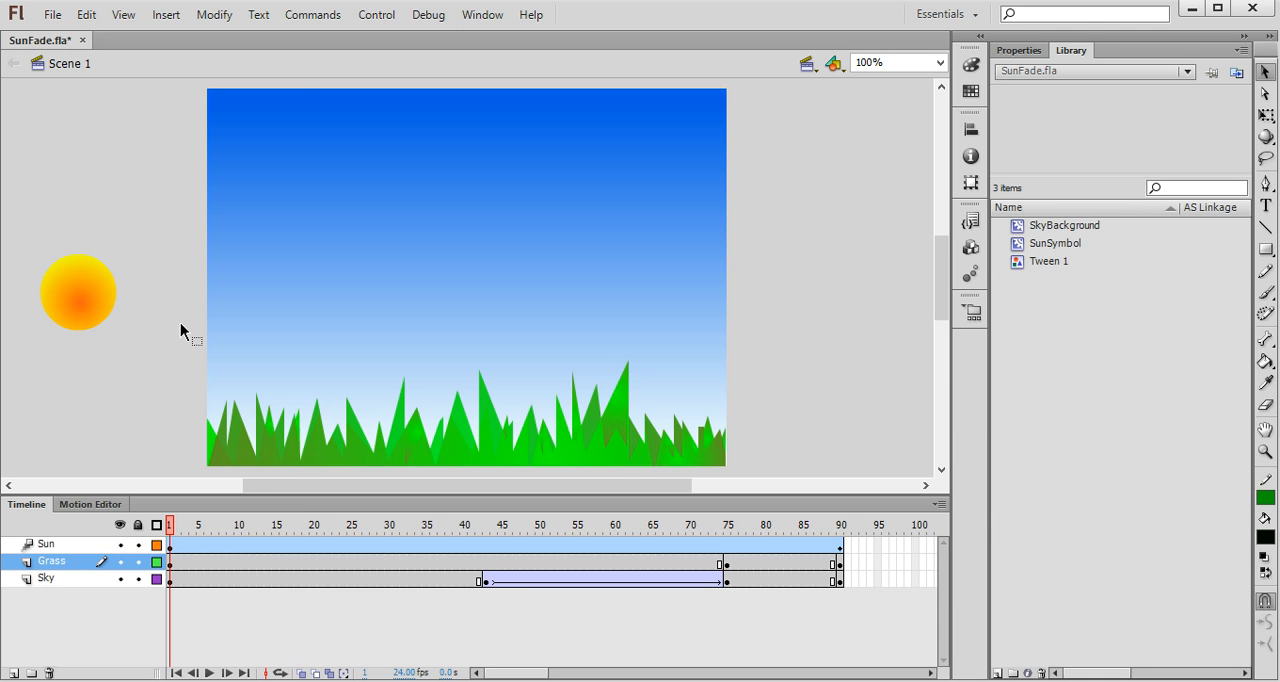
# - Open the File menu to reach Export > Export Movie for SunFade
pyautogui.click(53, 14)
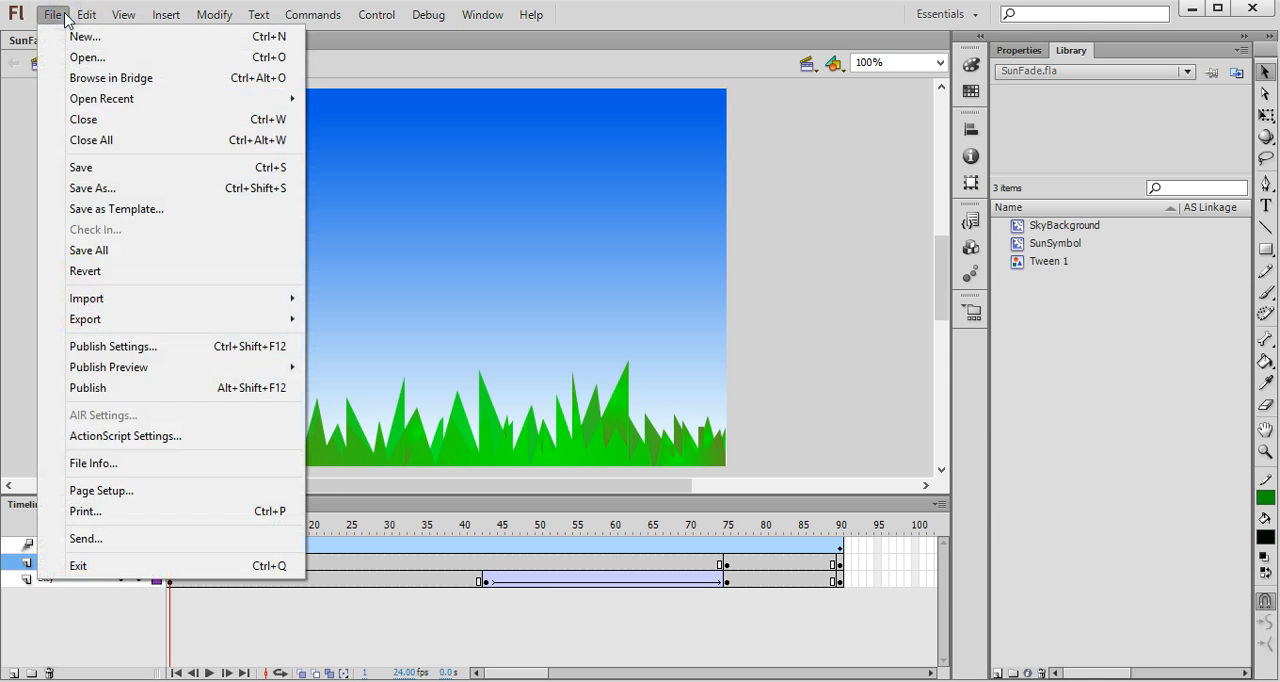
pyautogui.moveTo(85, 319)
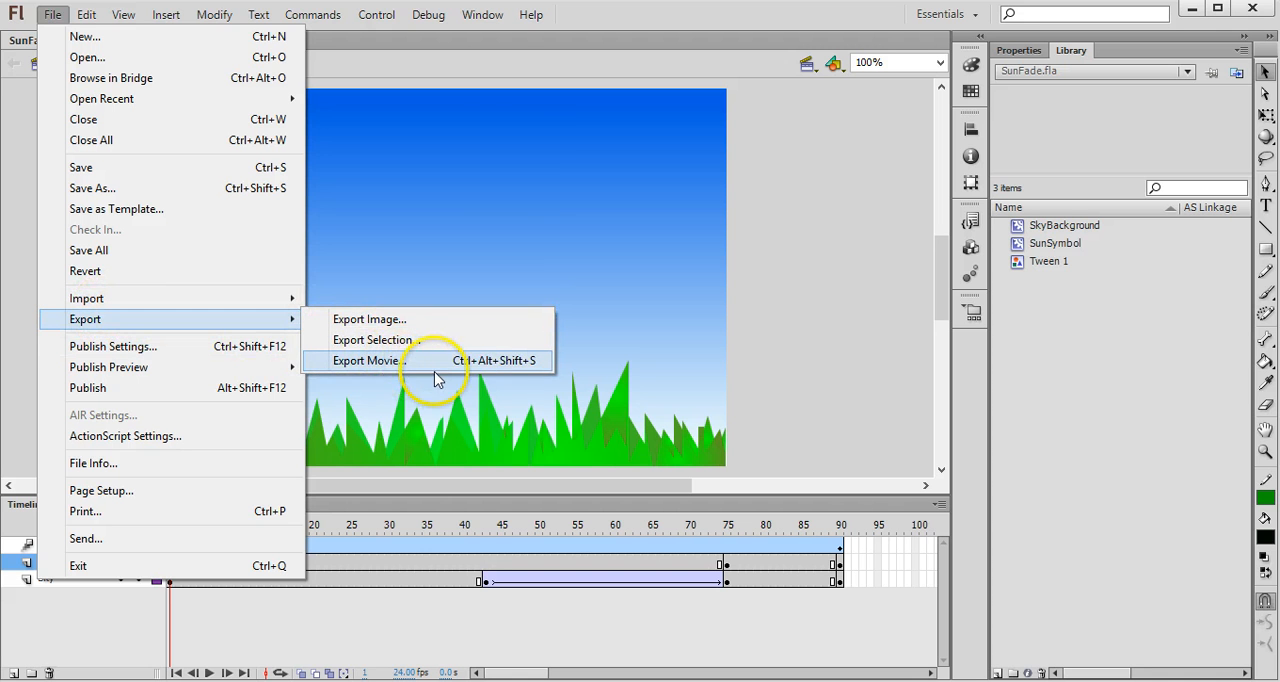
# - Start Export Movie, set Save as type to SWF Movie (*.swf), then review other formats
pyautogui.click(366, 360)
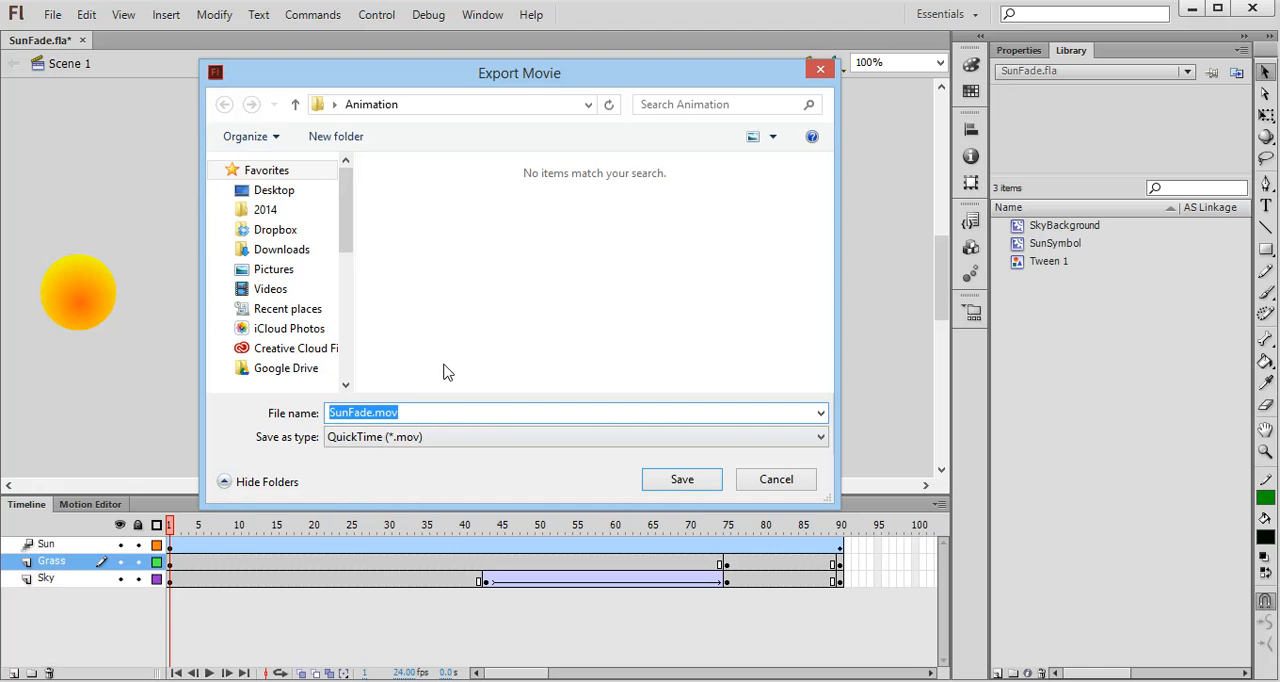
pyautogui.click(575, 436)
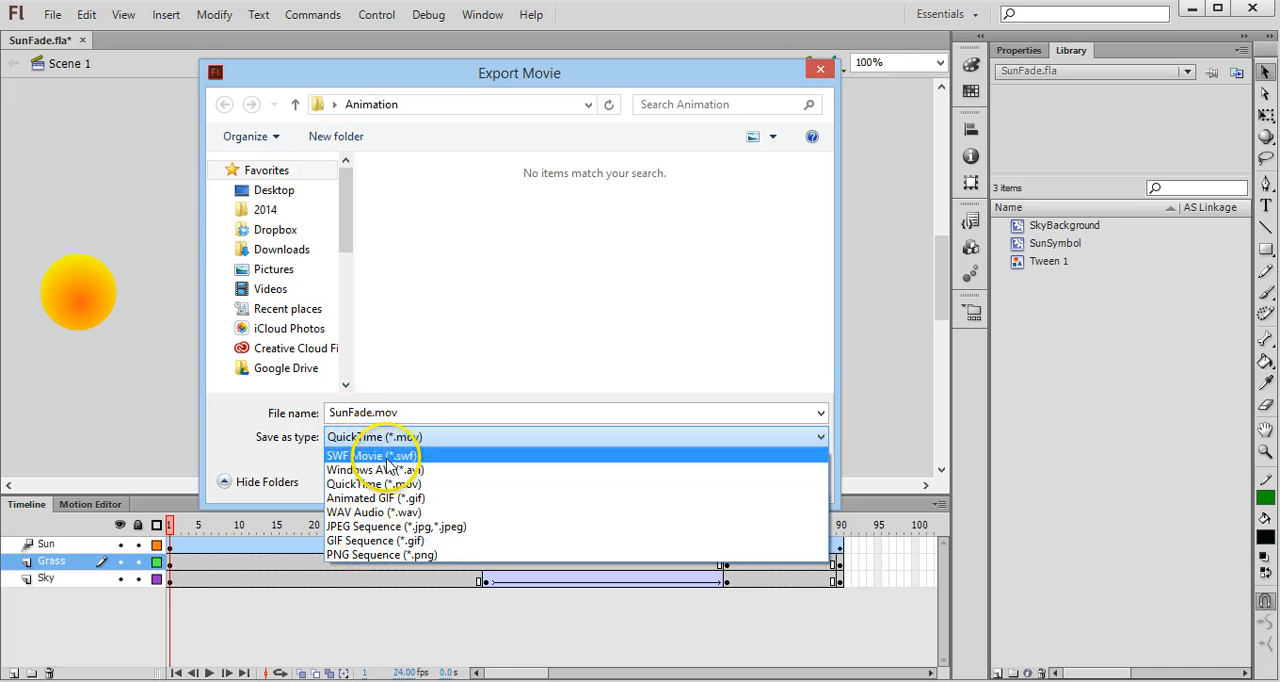
pyautogui.click(375, 455)
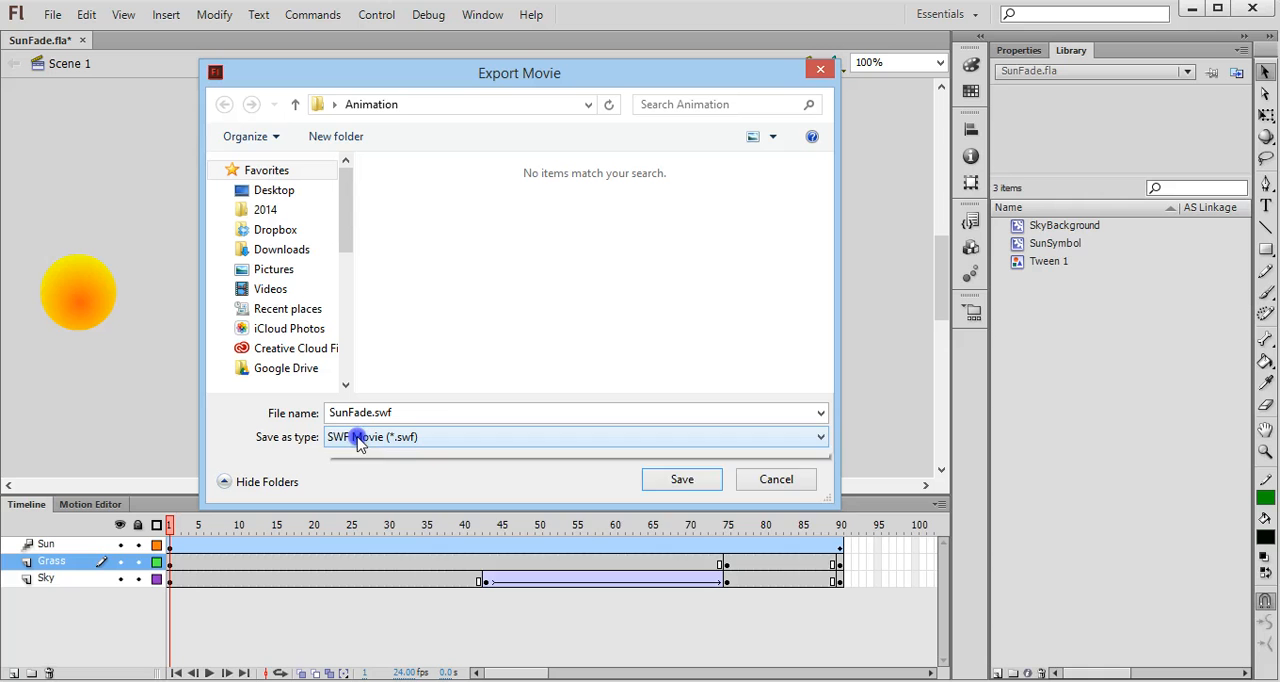
pyautogui.click(575, 437)
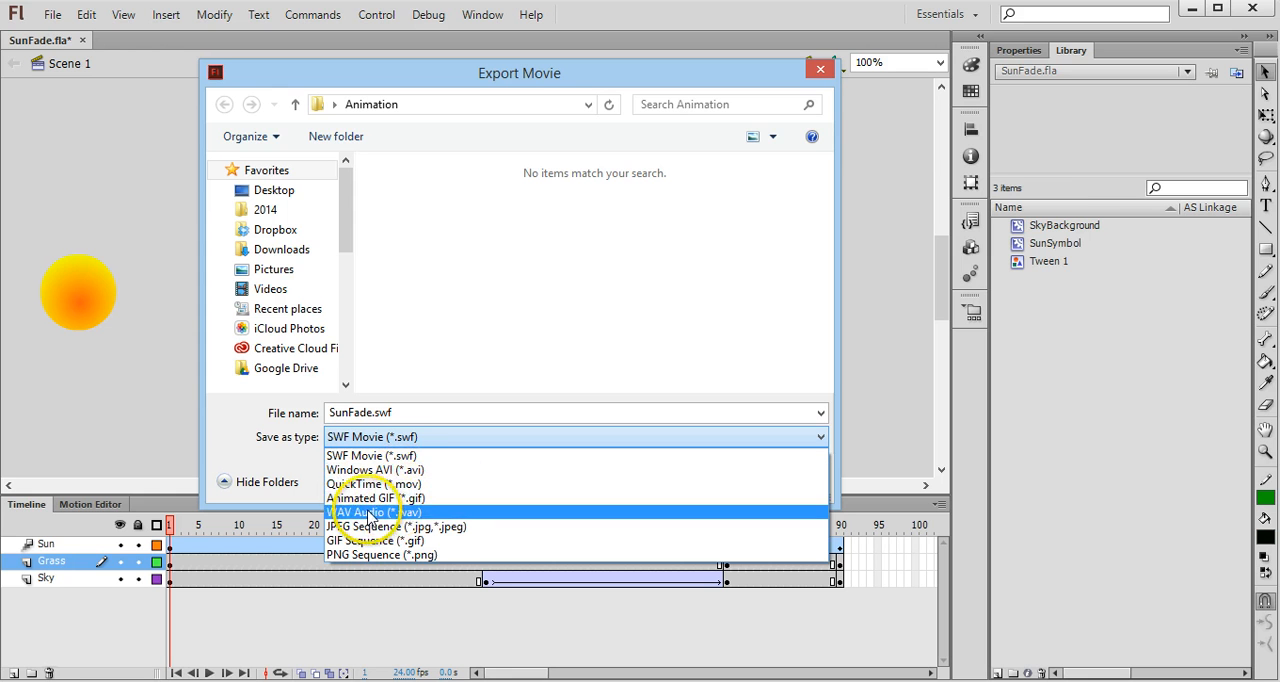
pyautogui.moveTo(375, 498)
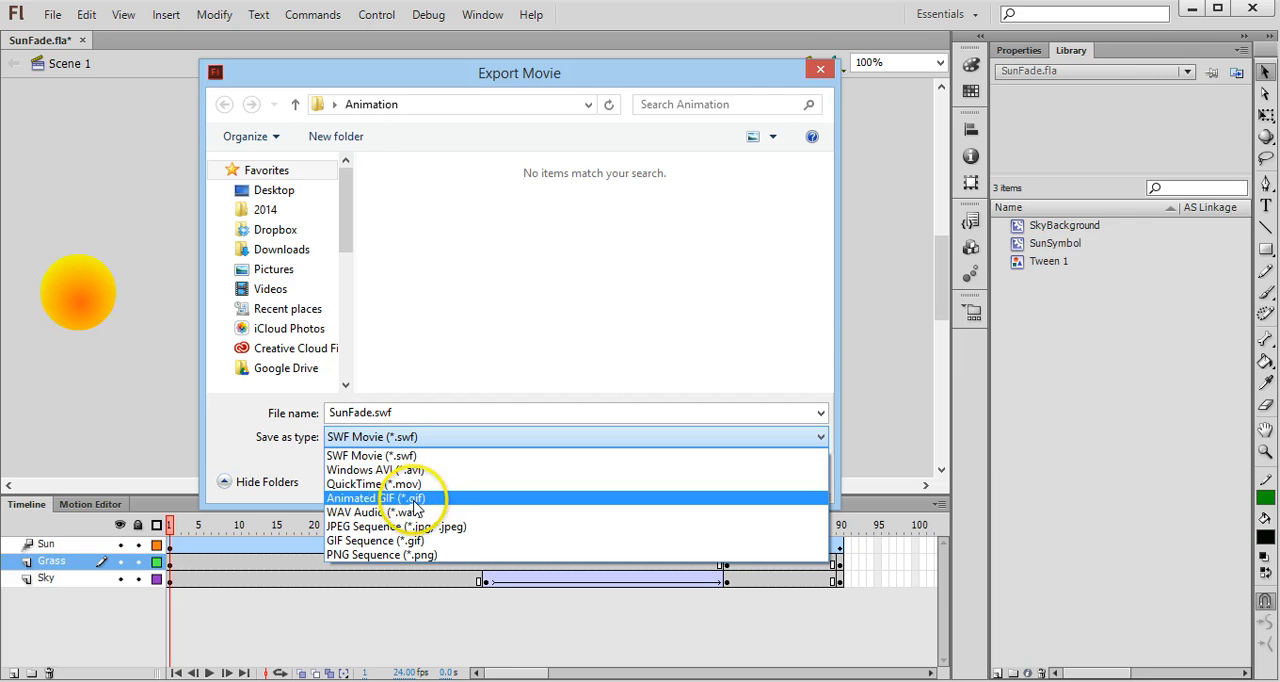
pyautogui.moveTo(380, 500)
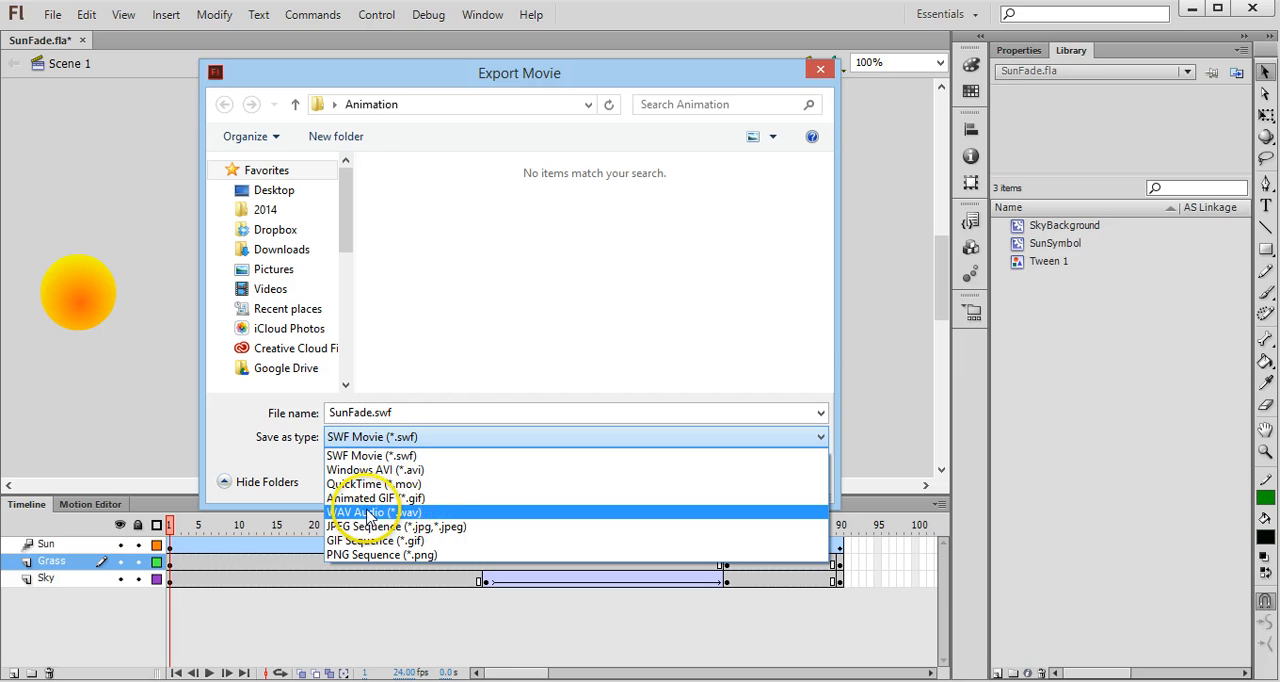
pyautogui.moveTo(398, 512)
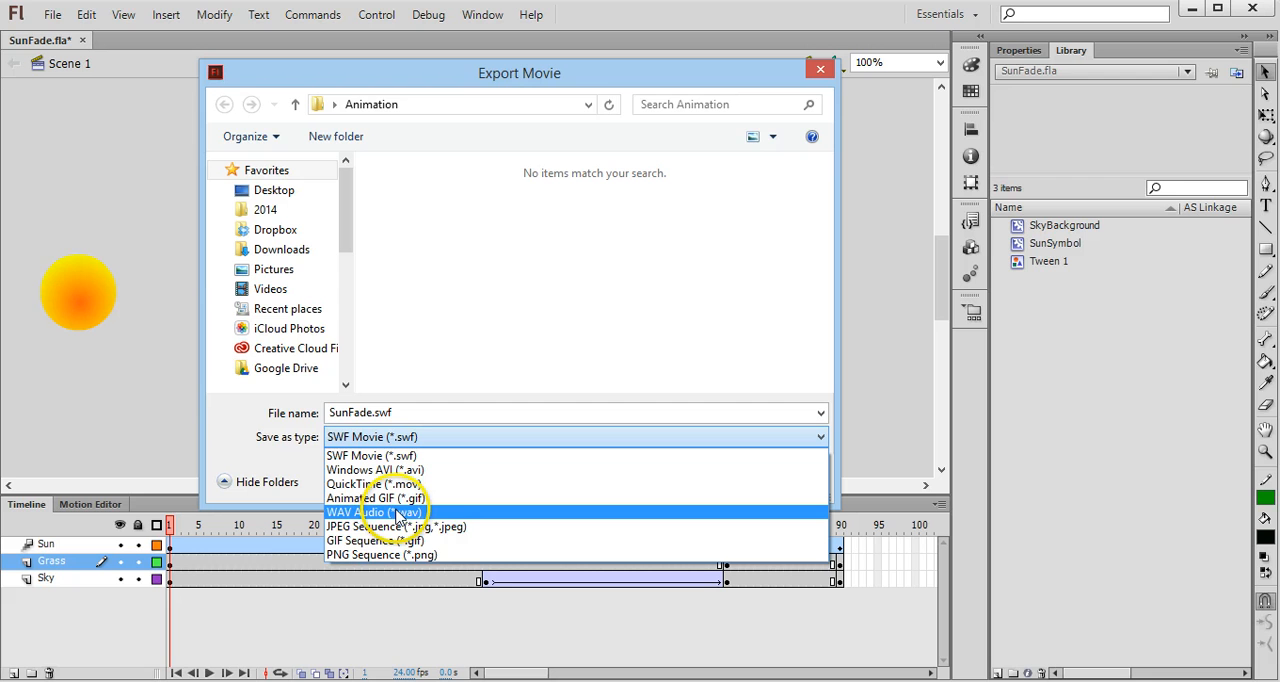
pyautogui.moveTo(445, 527)
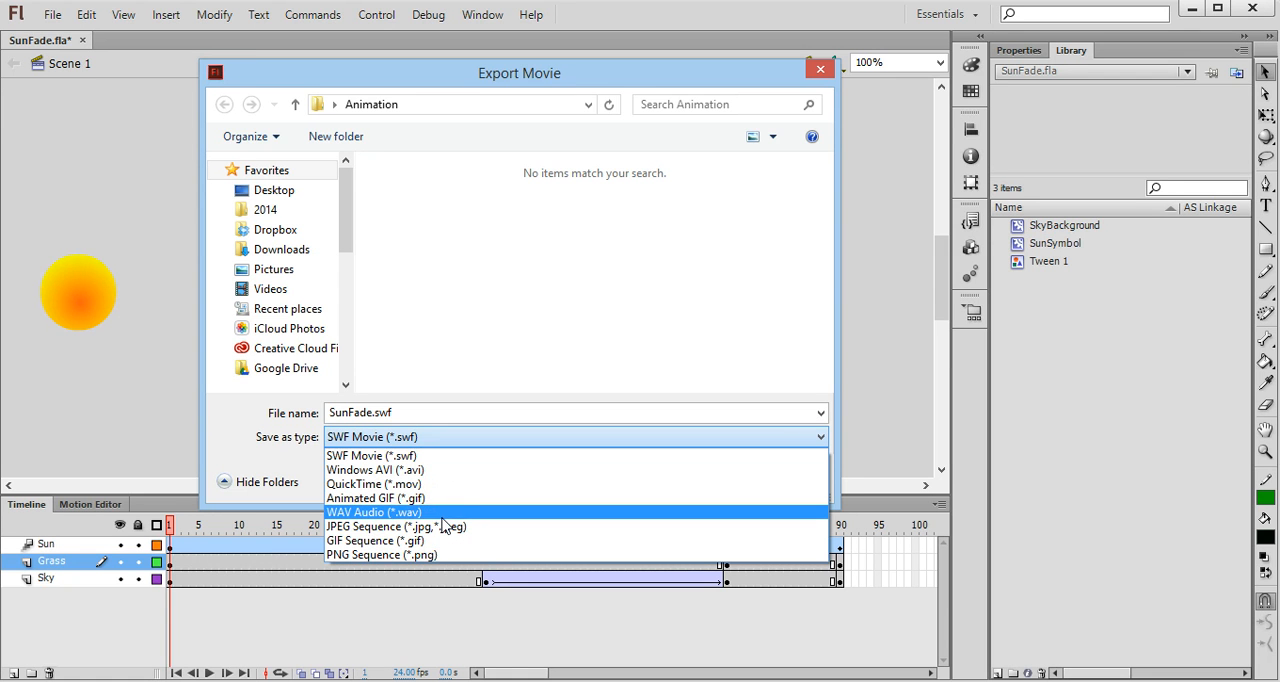
pyautogui.moveTo(395, 526)
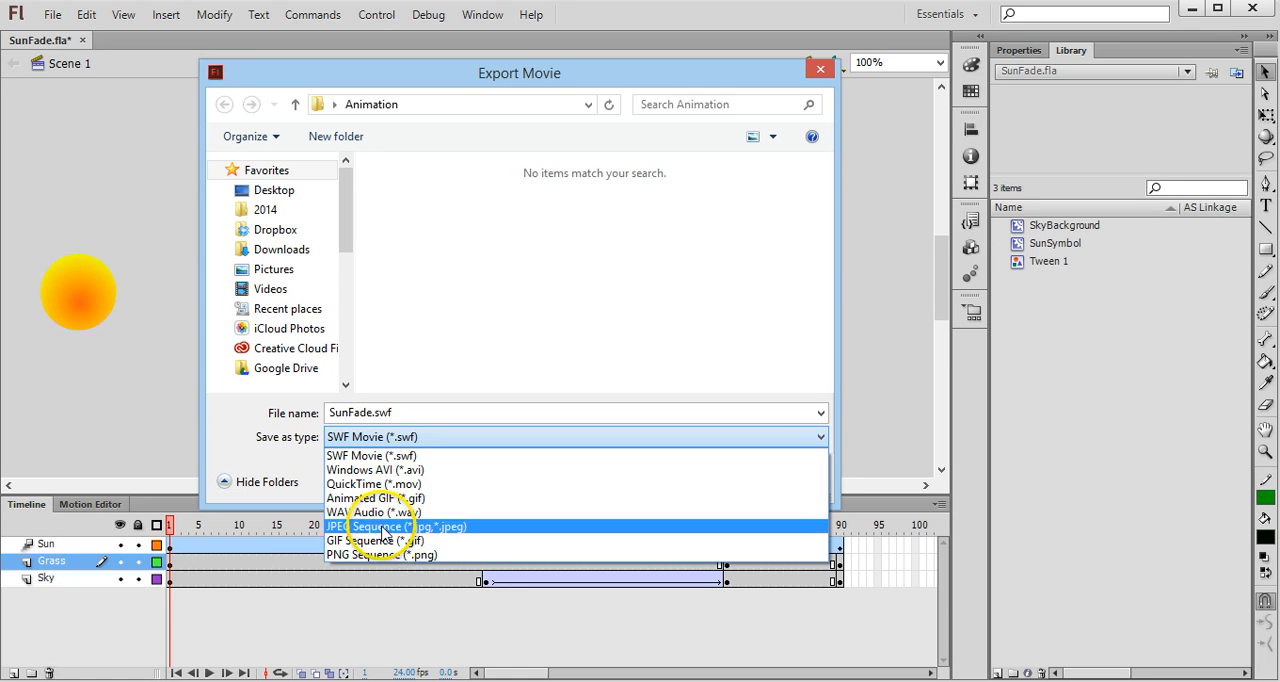
pyautogui.moveTo(385, 540)
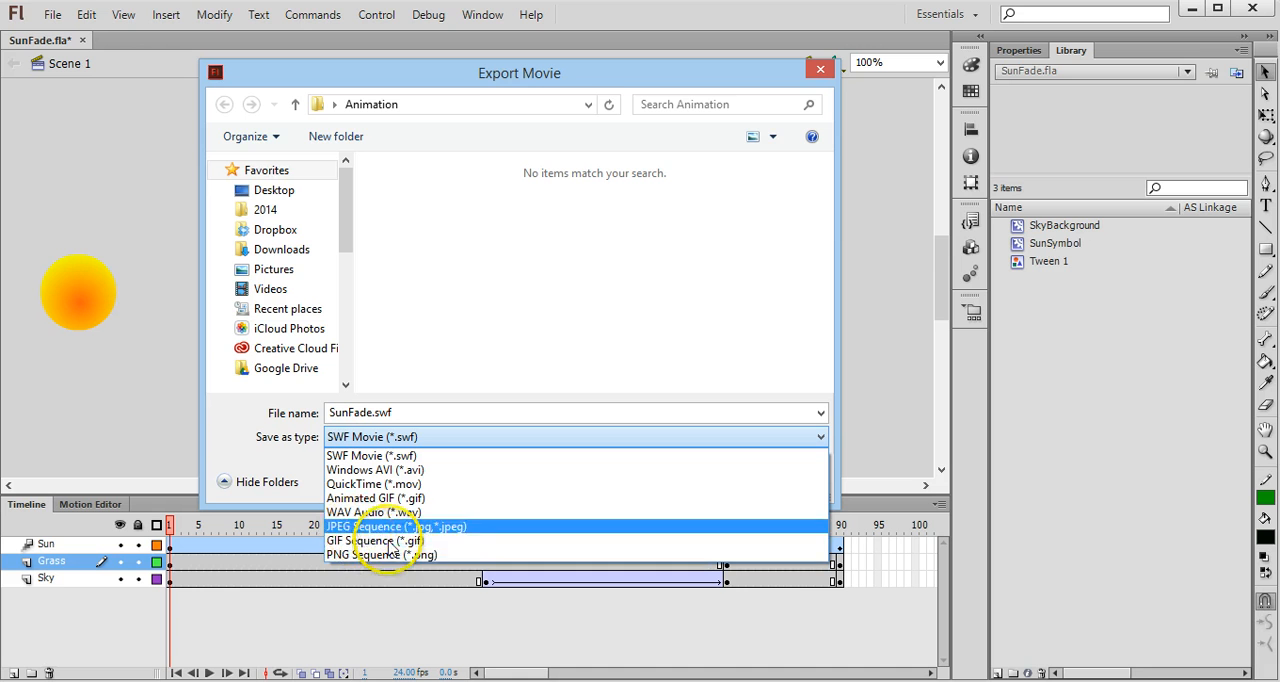
pyautogui.moveTo(370, 545)
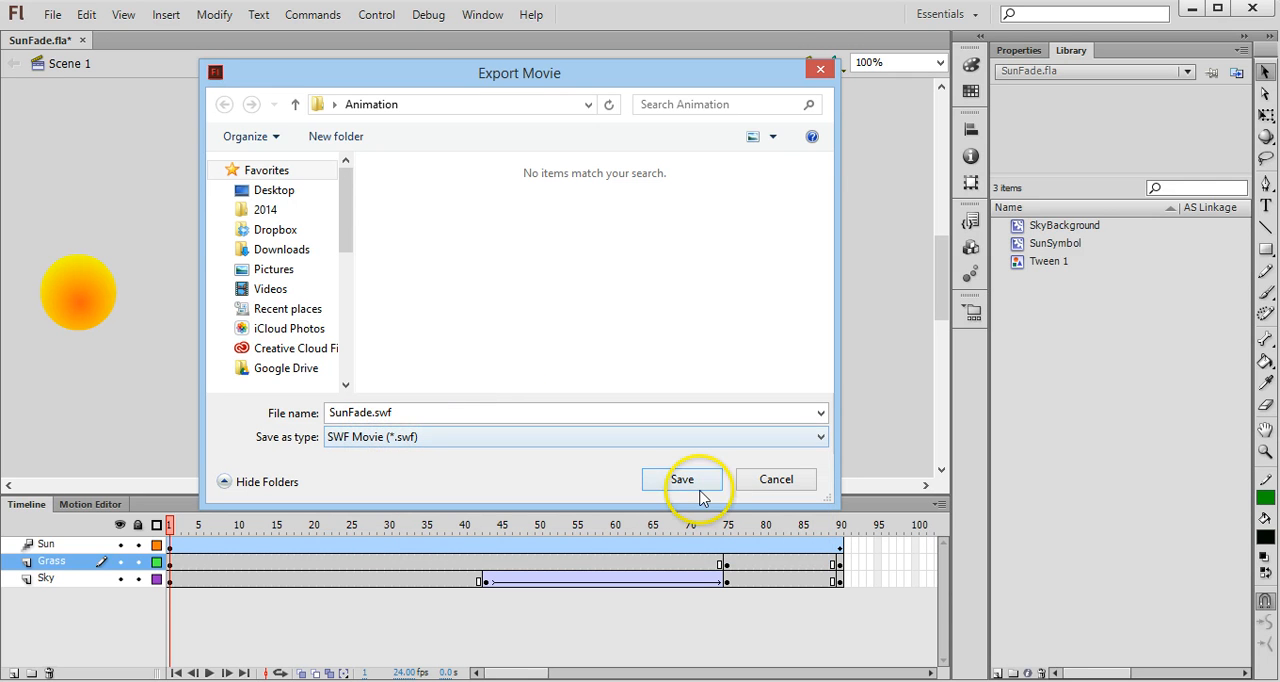
# - Save SunFade.swf, play it in Flash Player, then close the player and Explorer
pyautogui.click(682, 479)
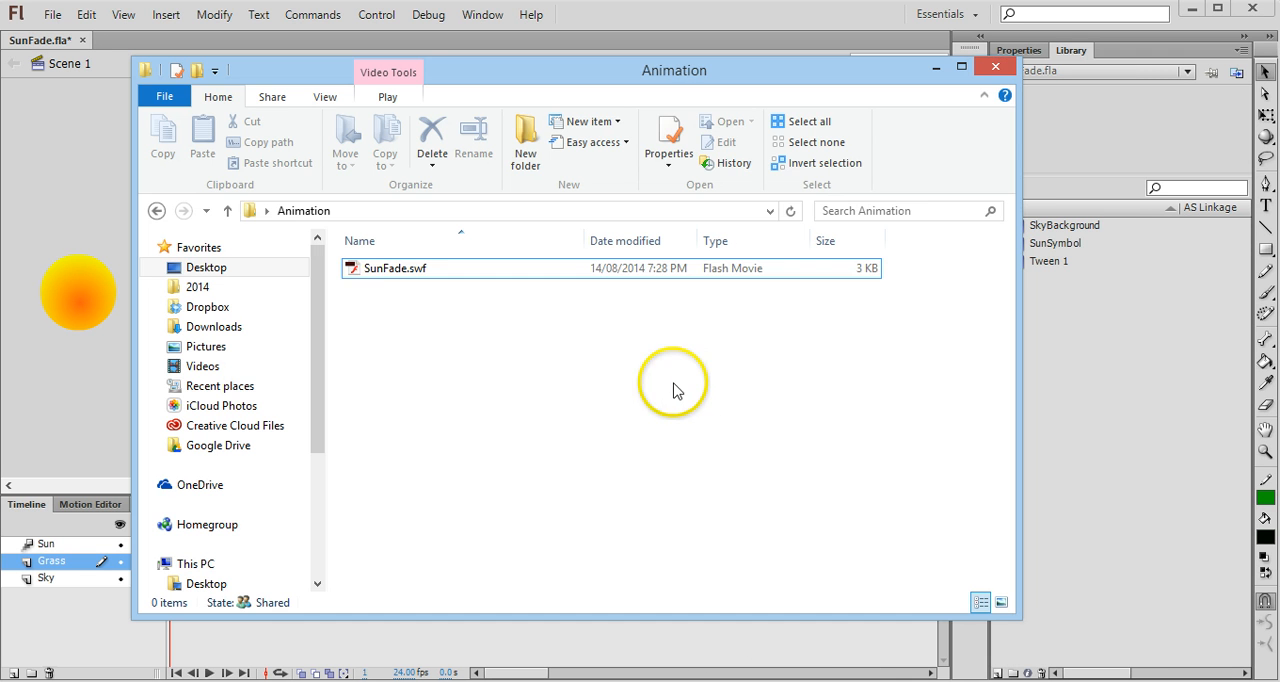
pyautogui.doubleClick(393, 268)
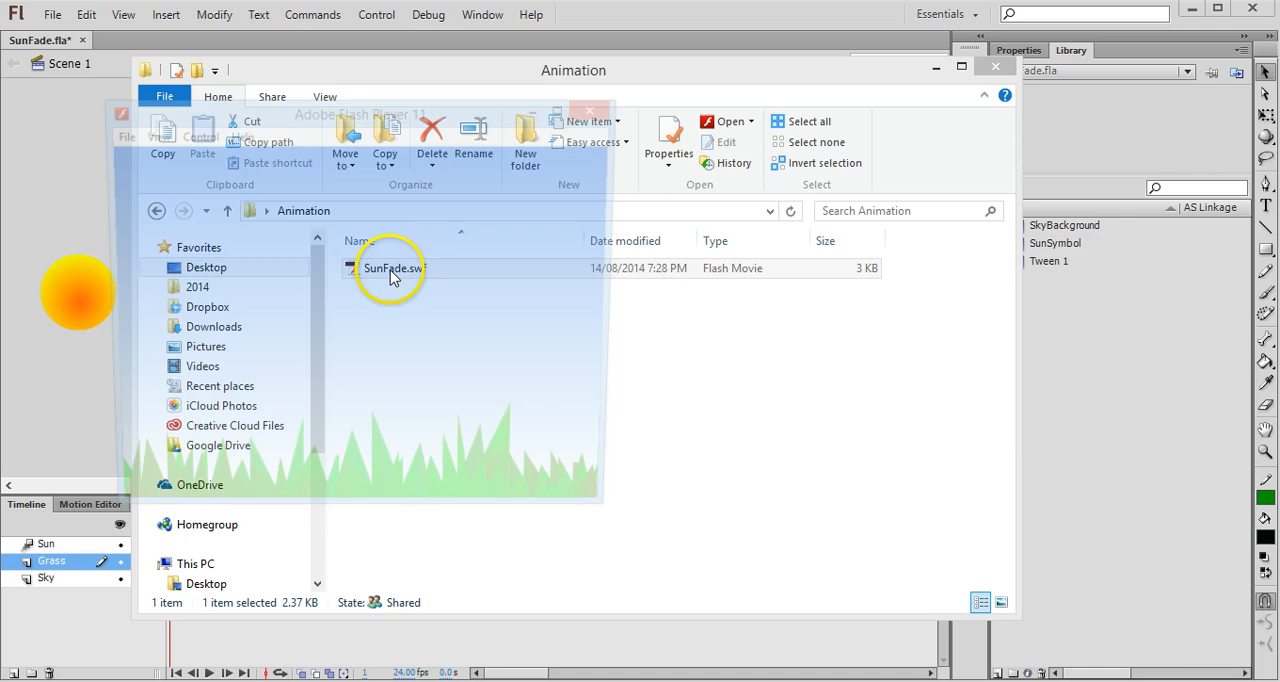
pyautogui.doubleClick(391, 268)
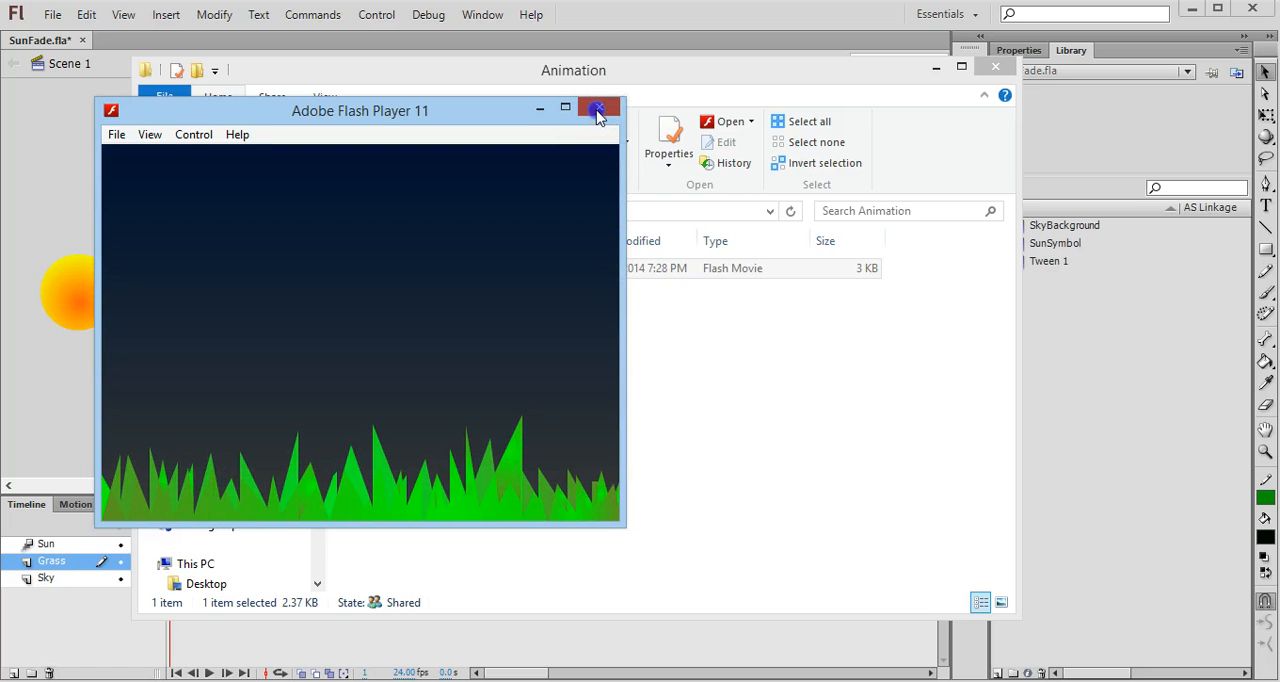
pyautogui.click(597, 108)
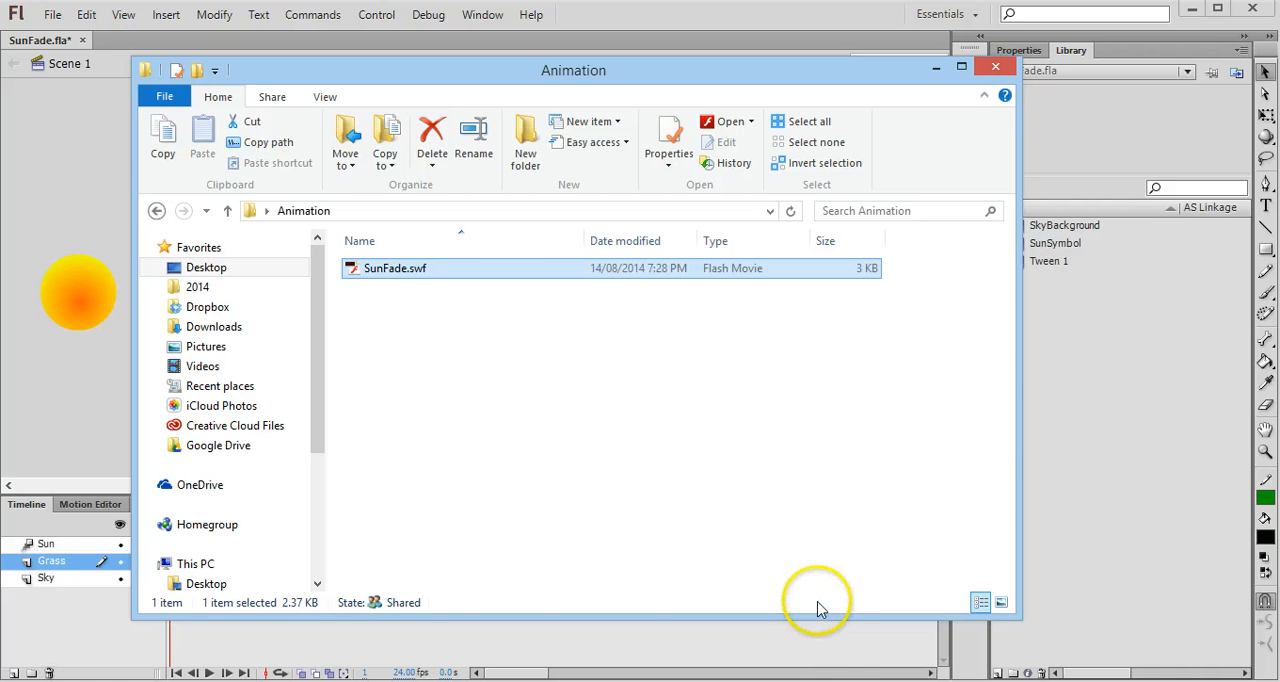
pyautogui.click(994, 66)
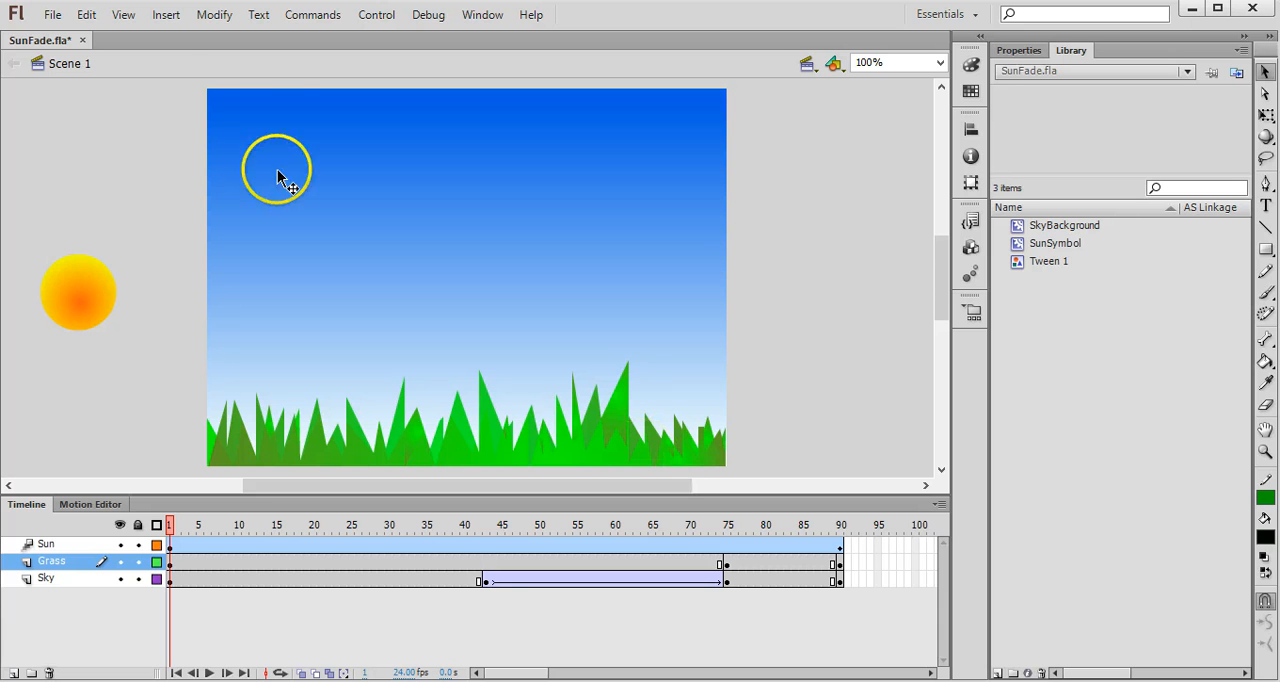
# - Export the movie again as QuickTime (*.mov), saving SunFade.mov to the Animation folder
pyautogui.click(52, 14)
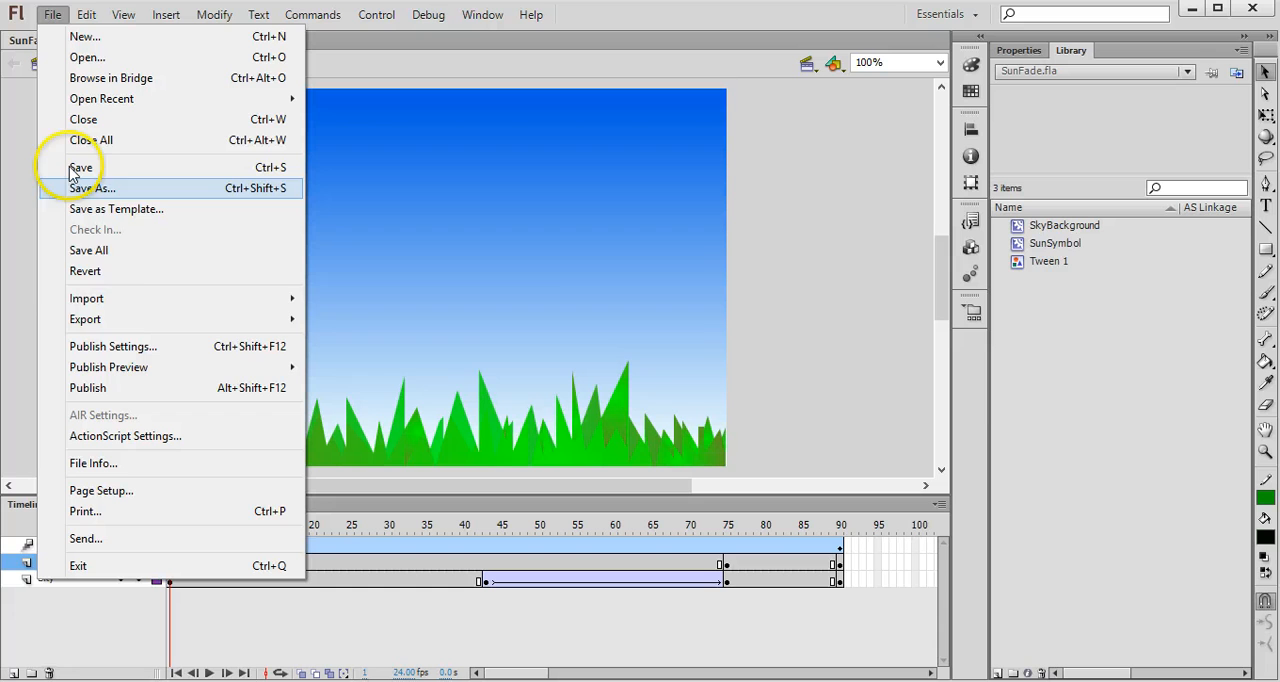
pyautogui.moveTo(85, 318)
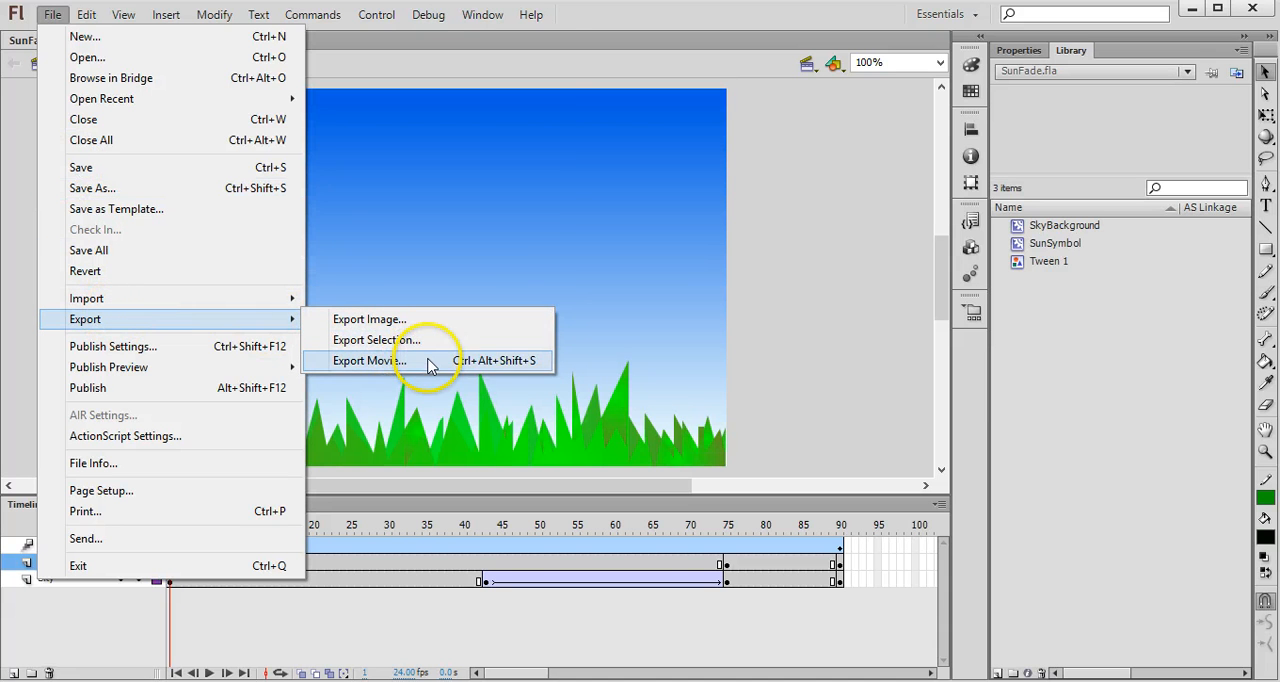
pyautogui.click(369, 360)
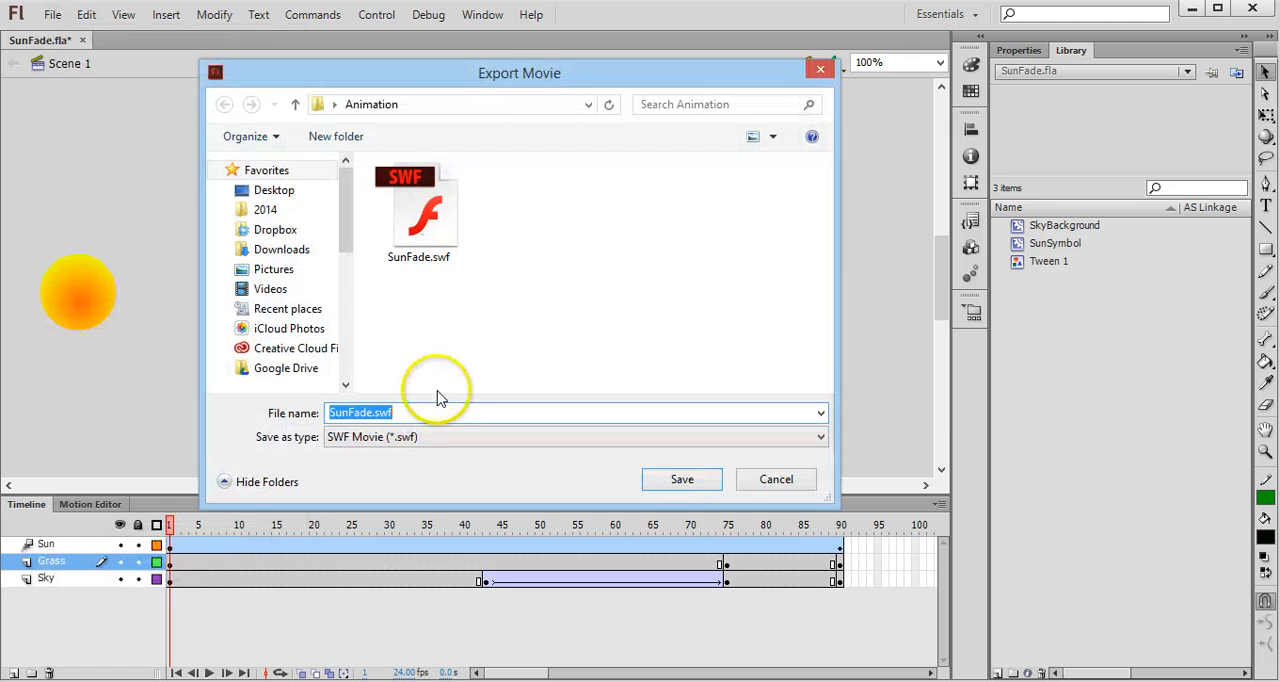
pyautogui.click(575, 436)
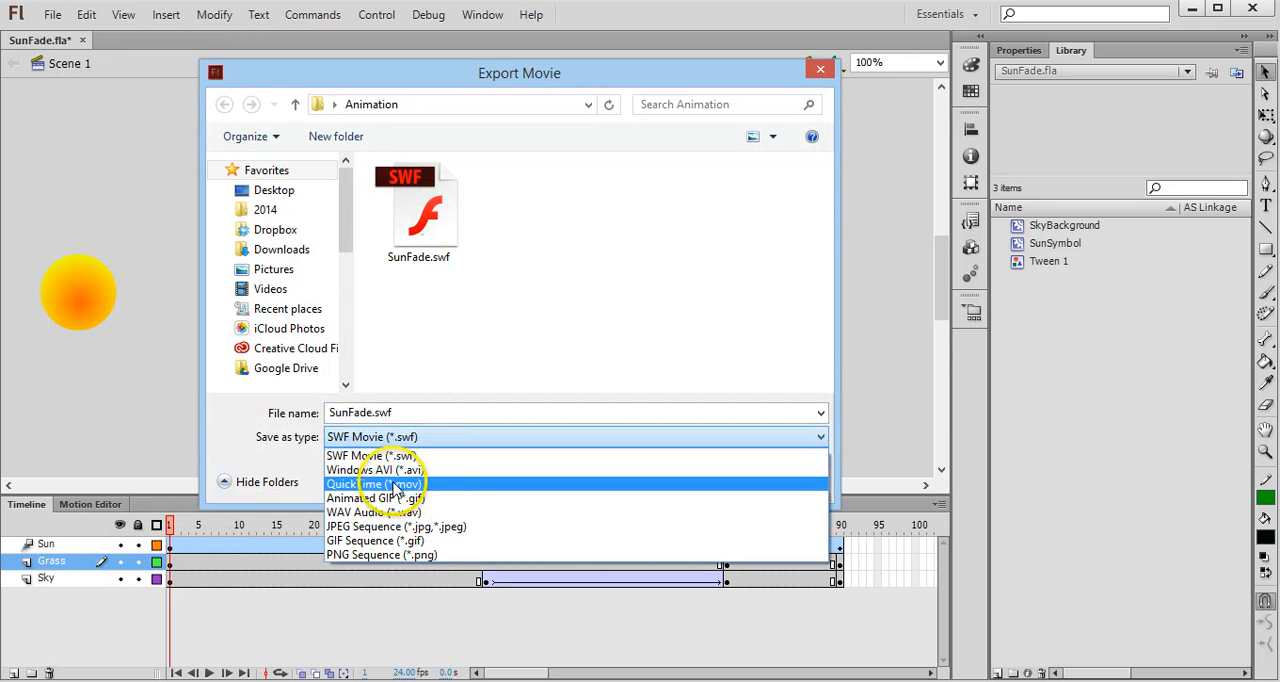
pyautogui.click(374, 483)
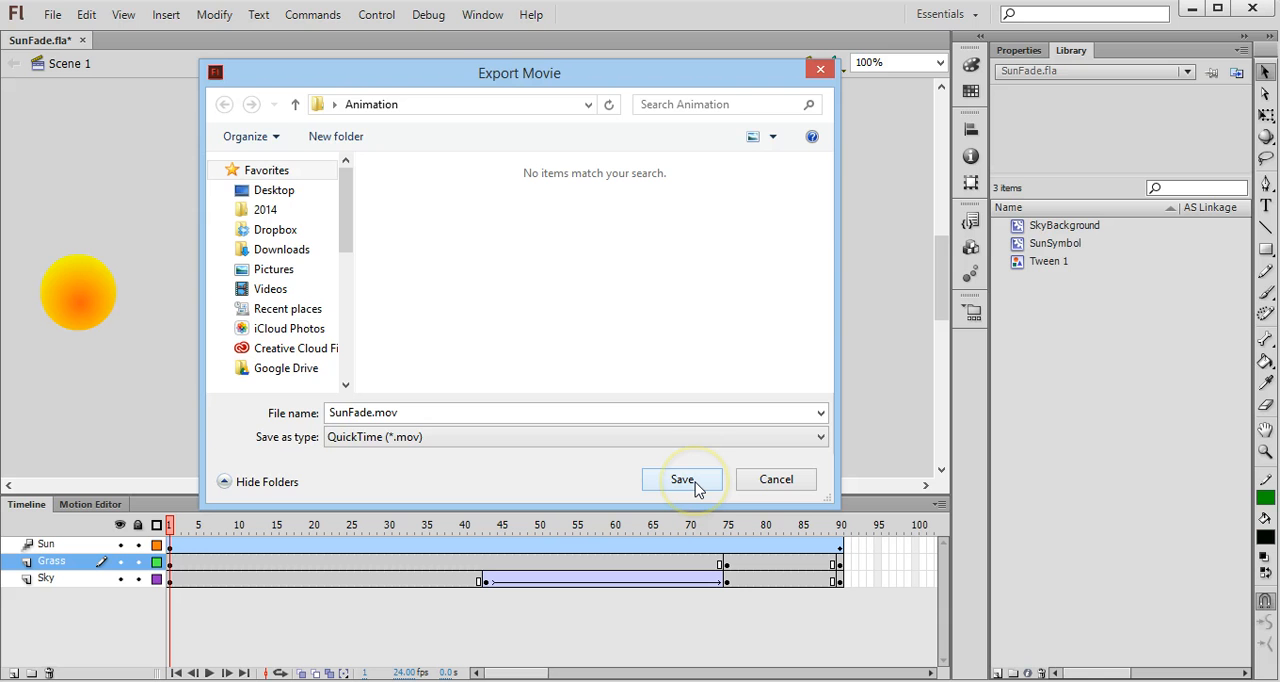
pyautogui.click(683, 479)
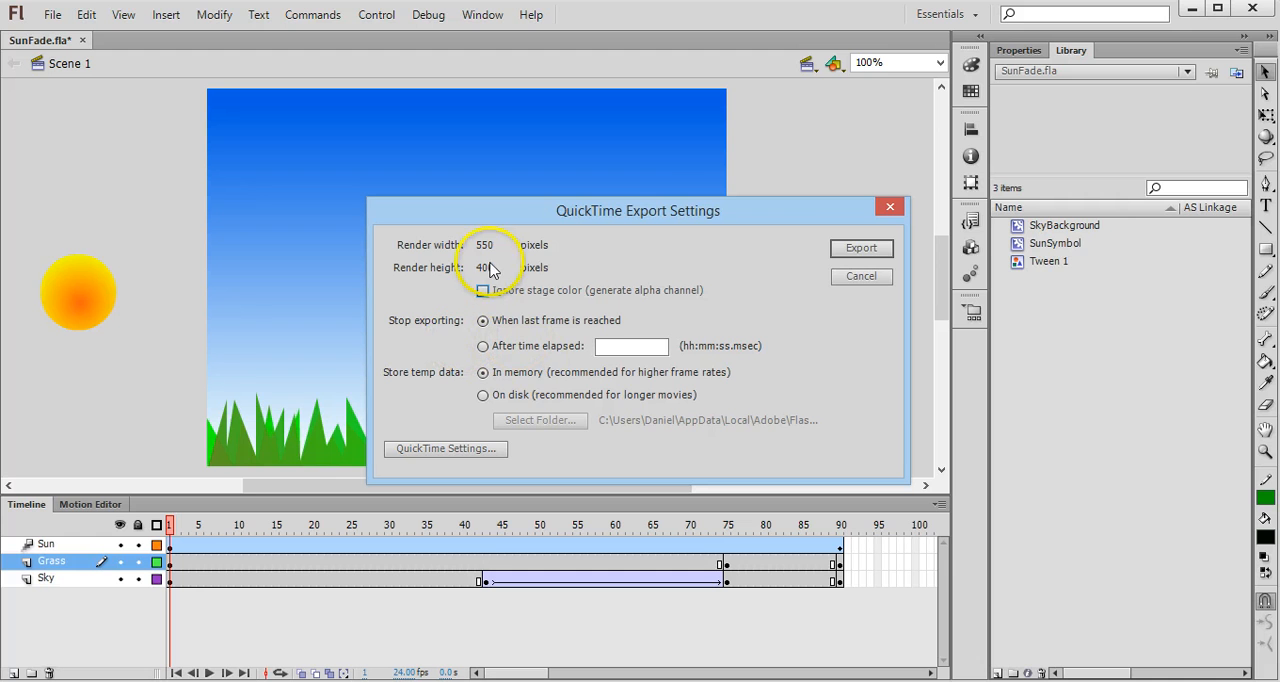
# - Run the QuickTime export of SunFade.mov and dismiss the completion message
pyautogui.click(860, 248)
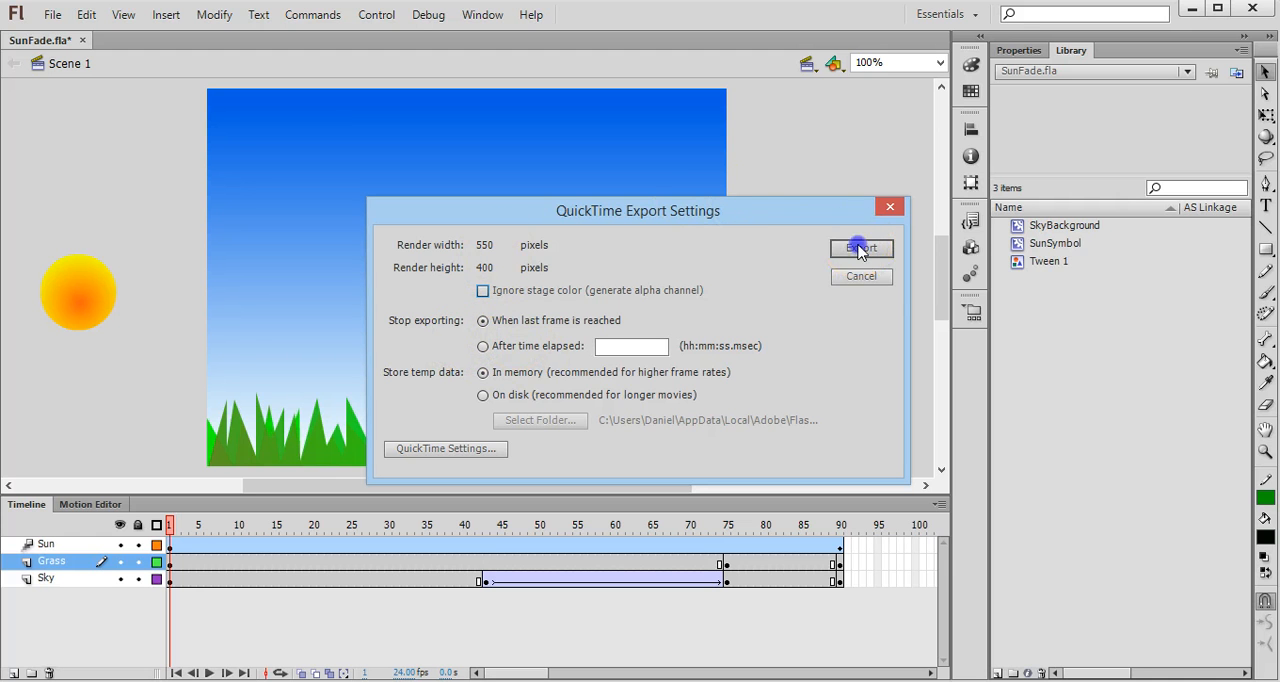
pyautogui.click(860, 248)
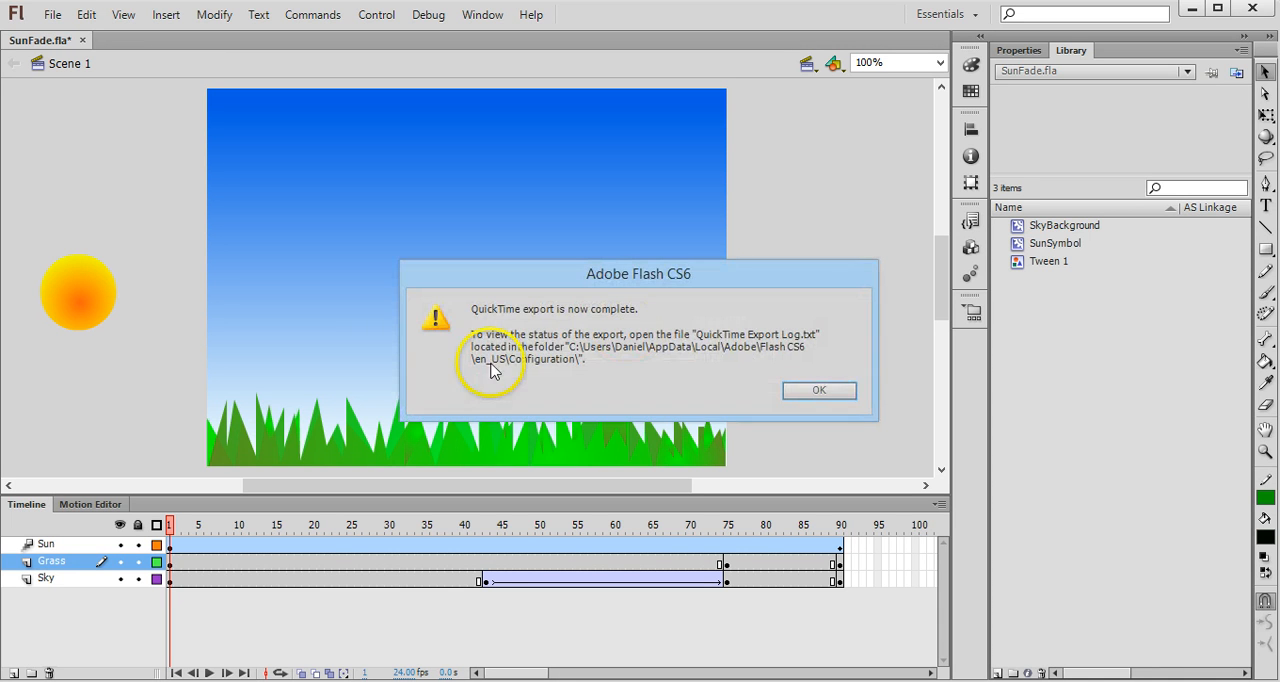
pyautogui.moveTo(790, 377)
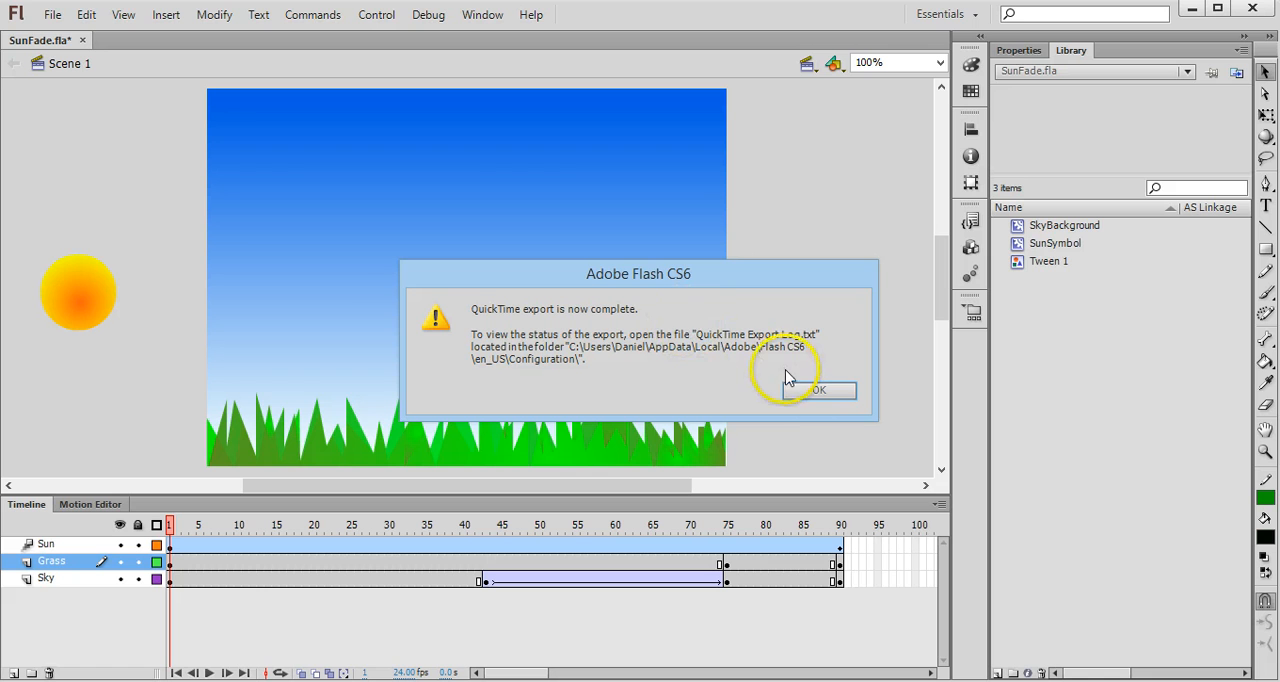
pyautogui.click(818, 390)
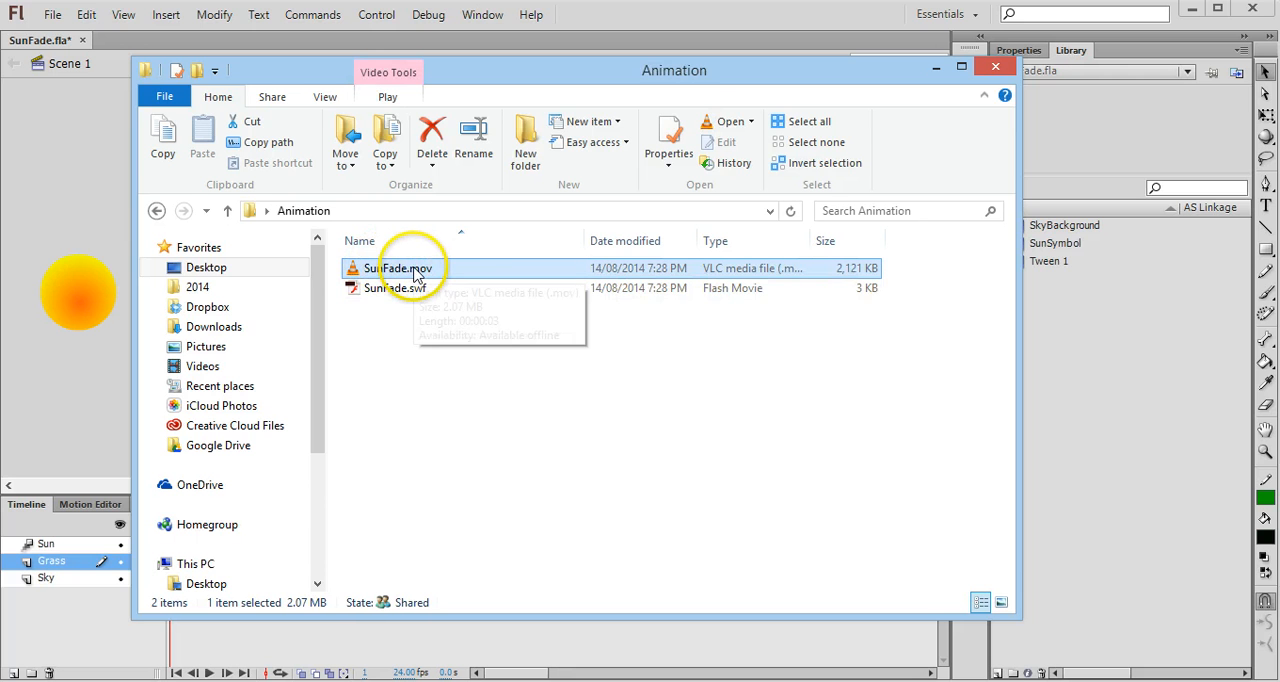
# - Play SunFade.mov in VLC from the Animation folder, then close VLC
pyautogui.doubleClick(395, 268)
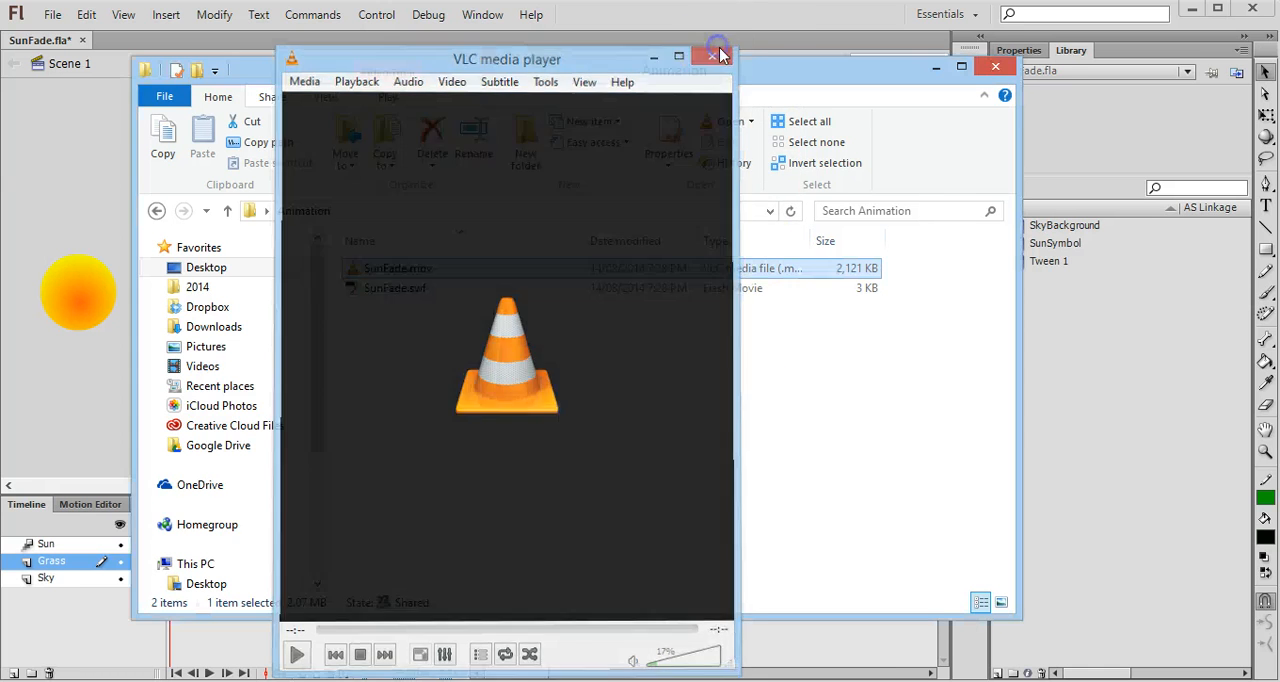
pyautogui.click(714, 56)
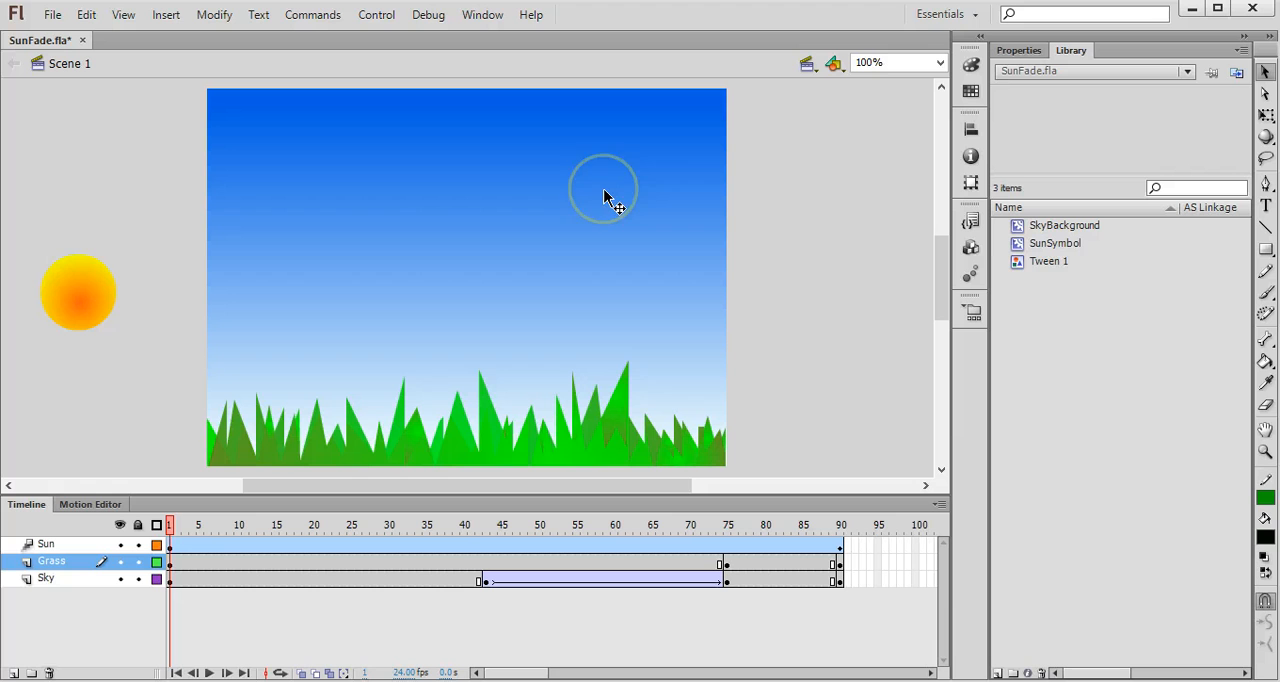